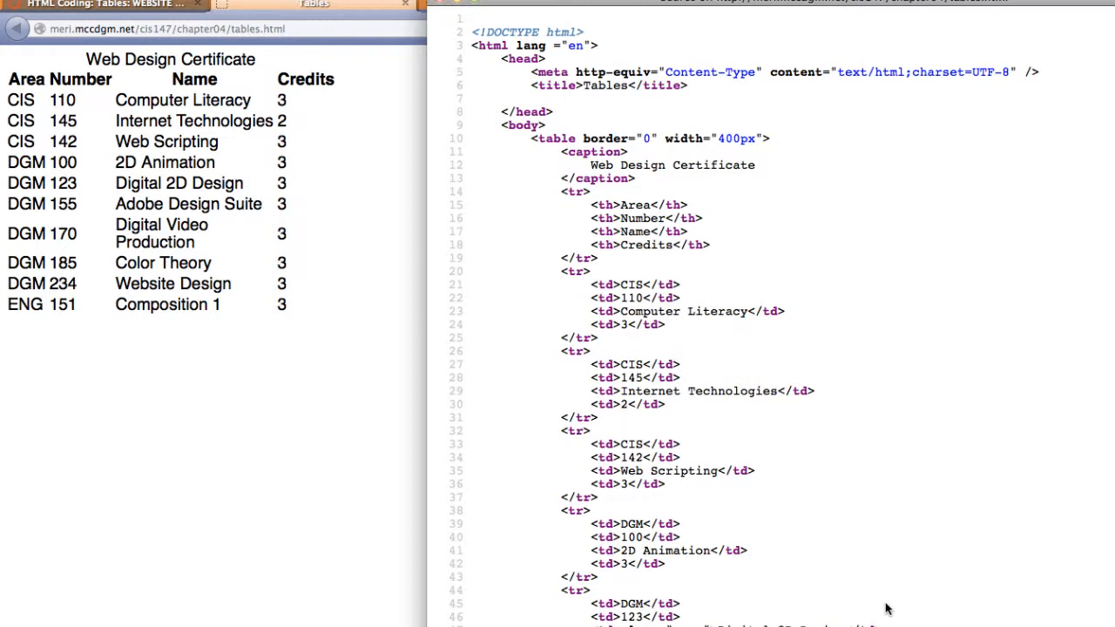
{"action": "mouse_move", "coordinate": [411, 312]}
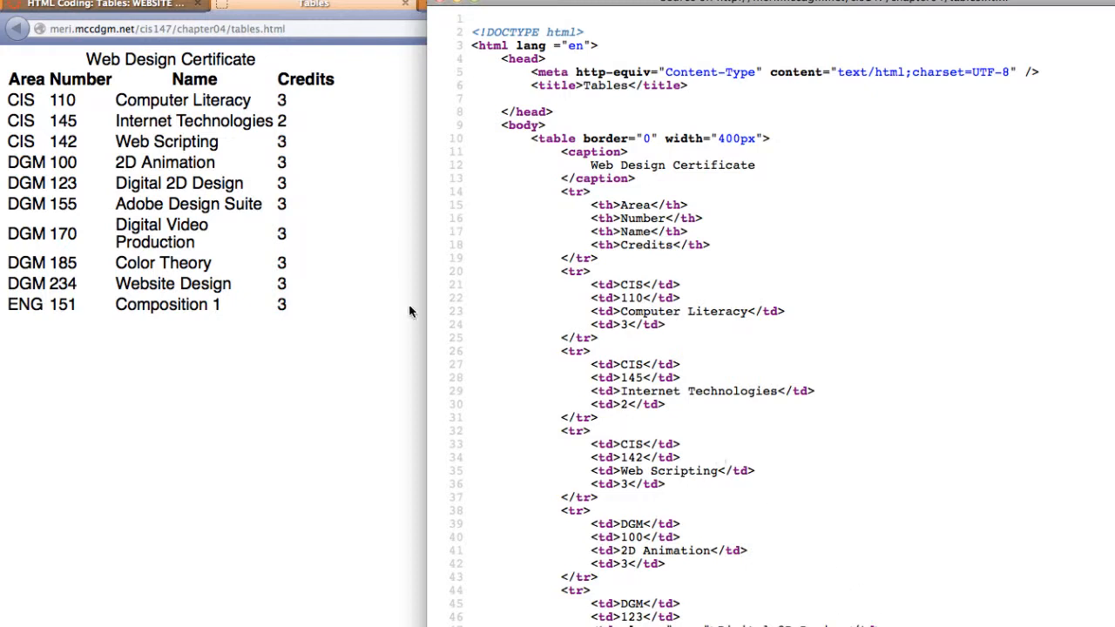
{"action": "mouse_move", "coordinate": [531, 136]}
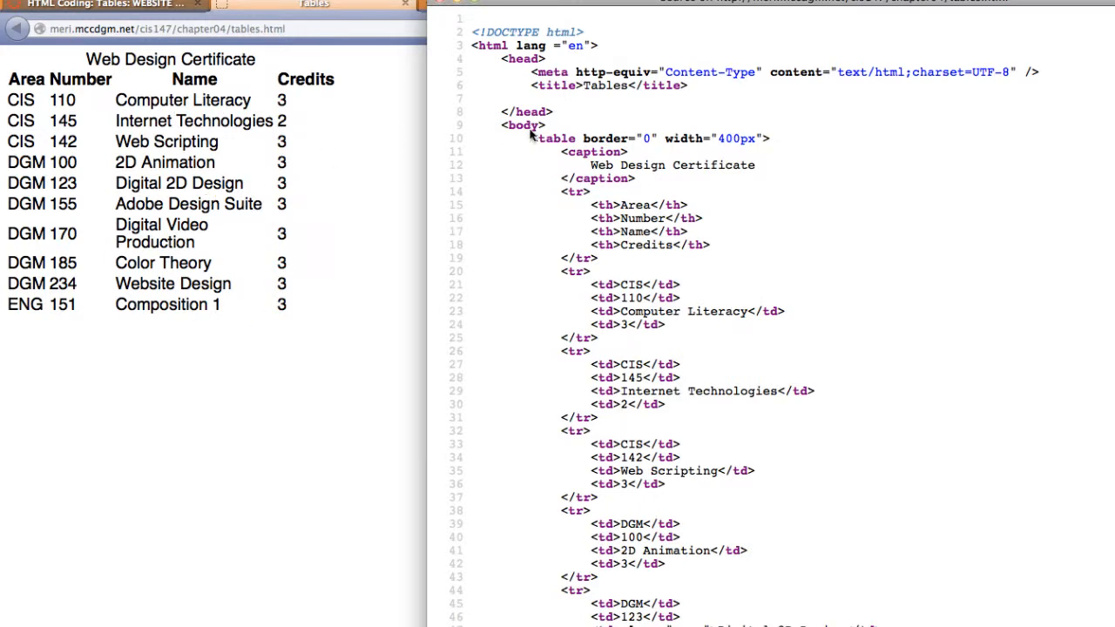
{"action": "mouse_move", "coordinate": [582, 463]}
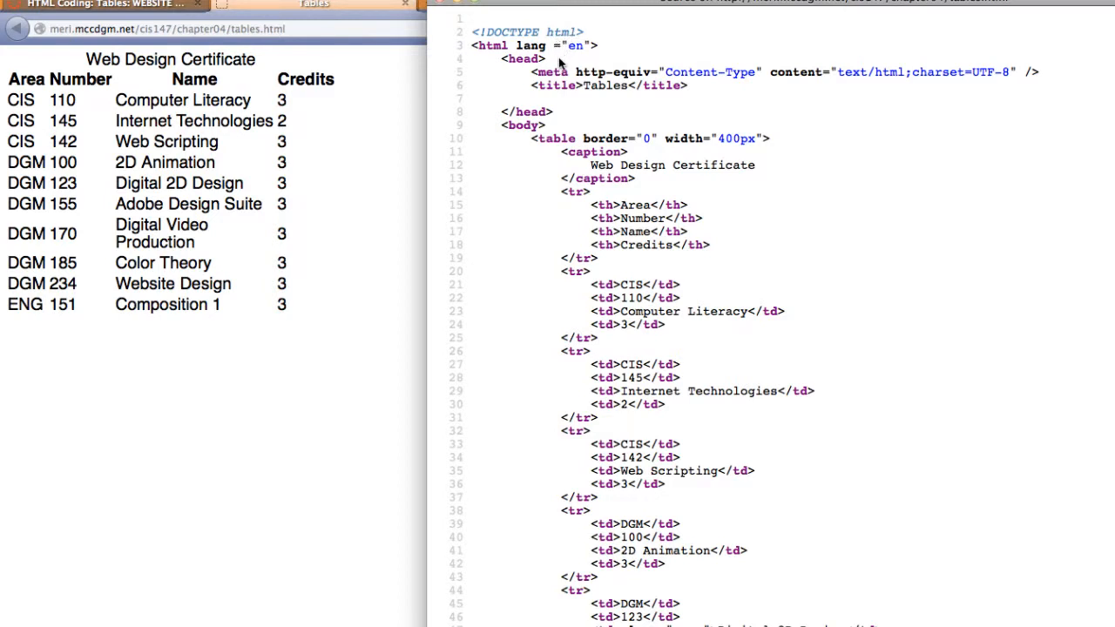
{"action": "mouse_move", "coordinate": [606, 100]}
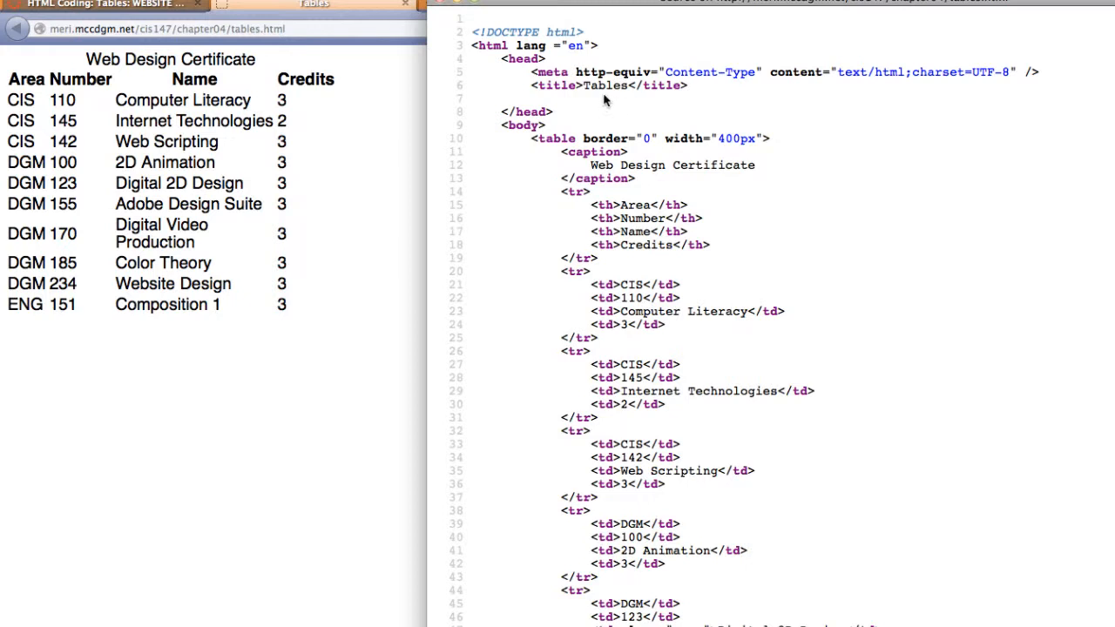
{"action": "mouse_move", "coordinate": [624, 56]}
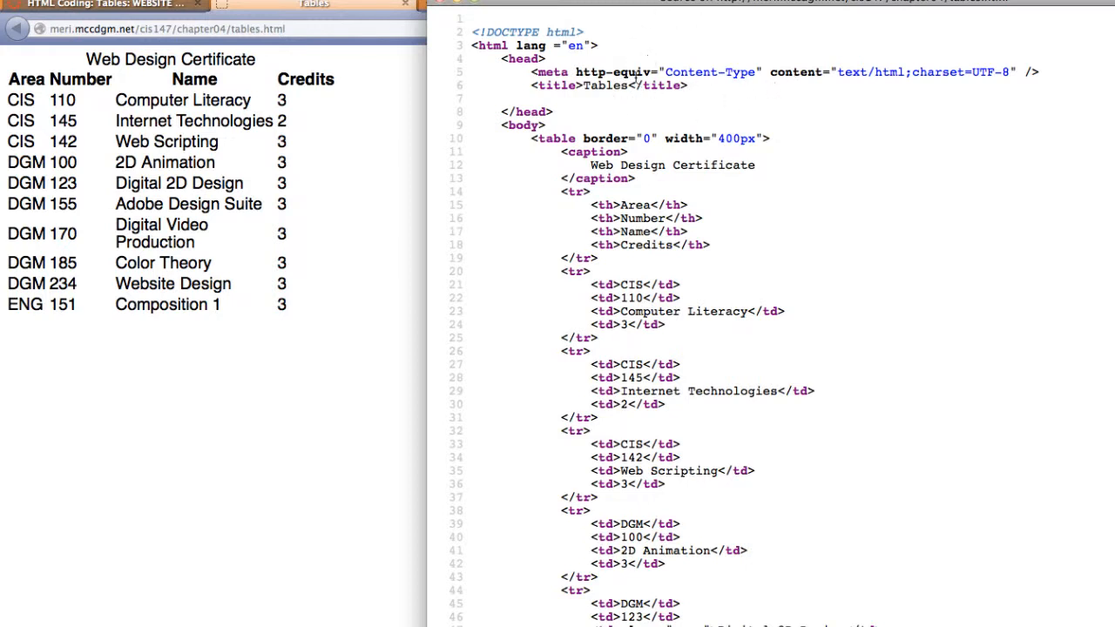
{"action": "scroll", "scroll_direction": "up", "scroll_amount": 3}
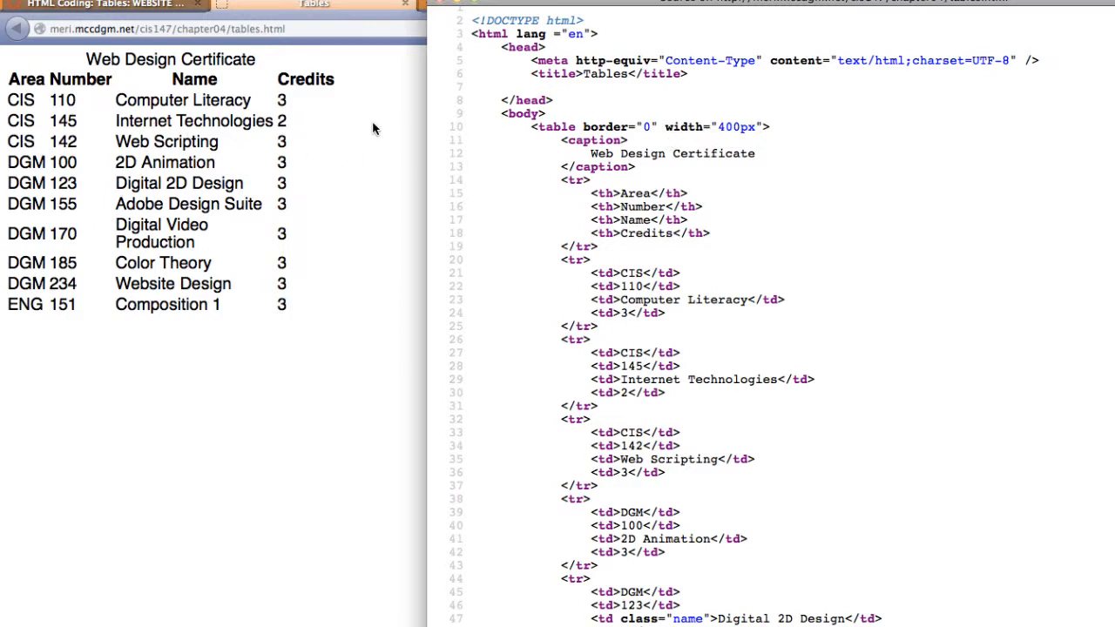
{"action": "mouse_move", "coordinate": [582, 157]}
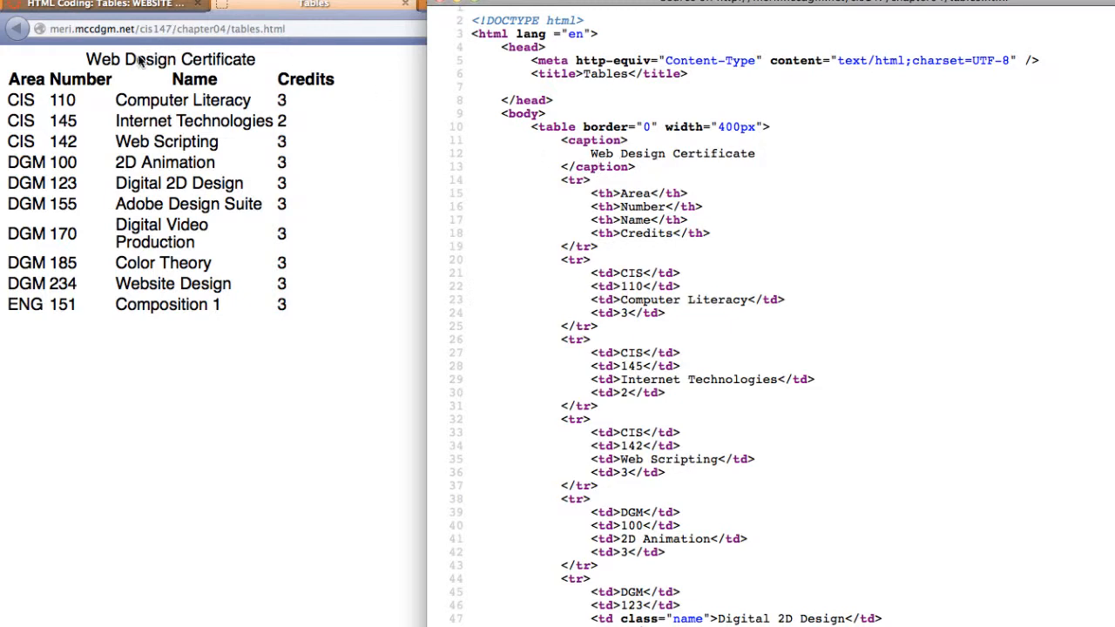
{"action": "mouse_move", "coordinate": [498, 136]}
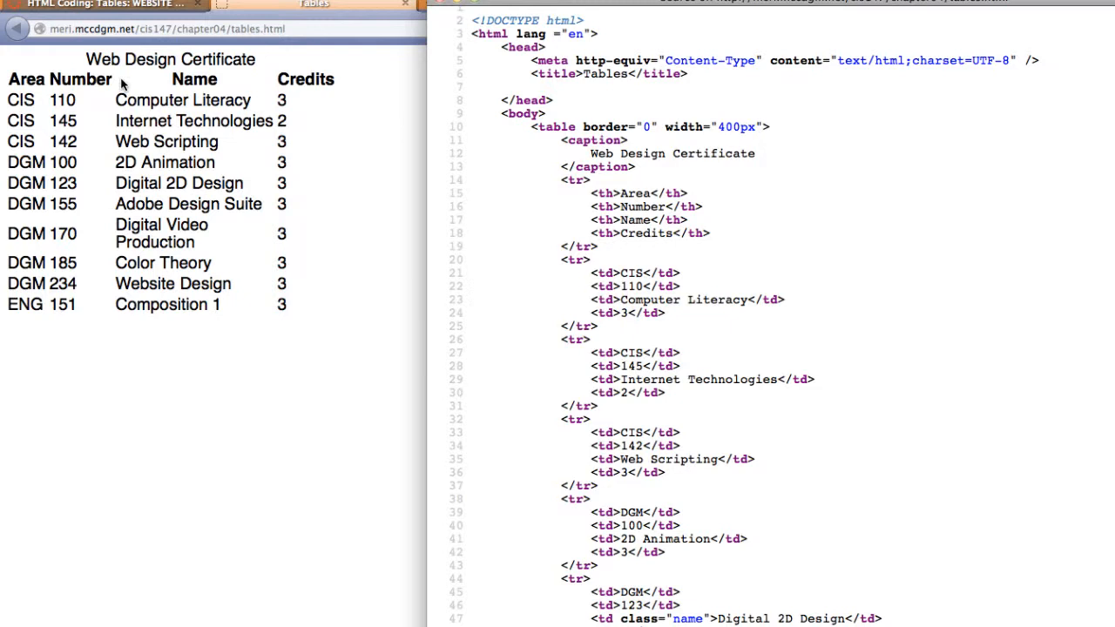
{"action": "mouse_move", "coordinate": [279, 80]}
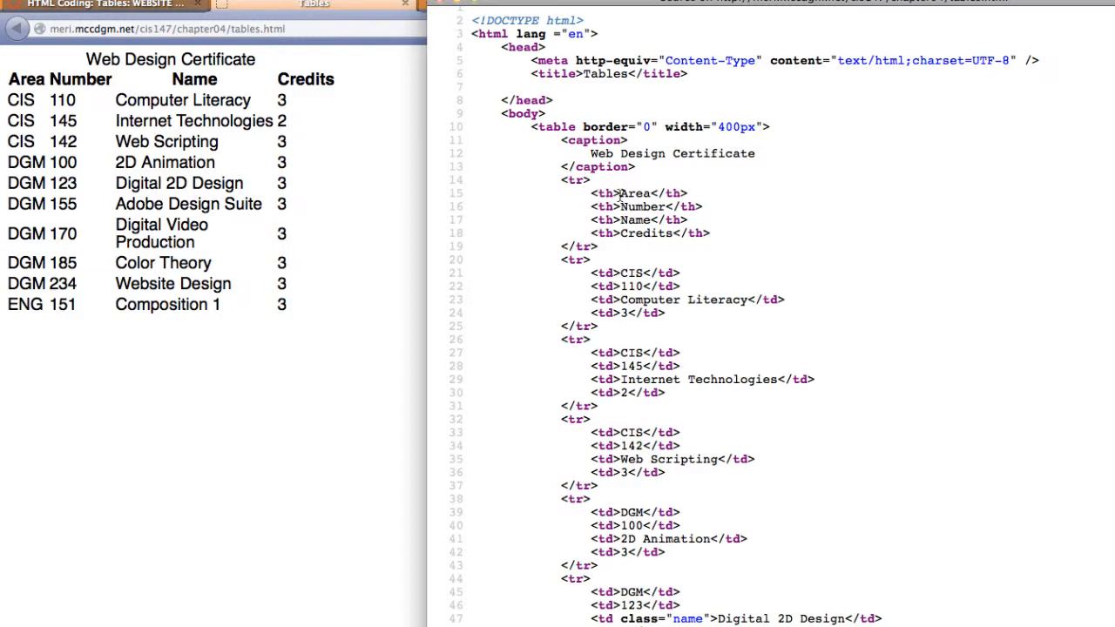
{"action": "mouse_move", "coordinate": [620, 195]}
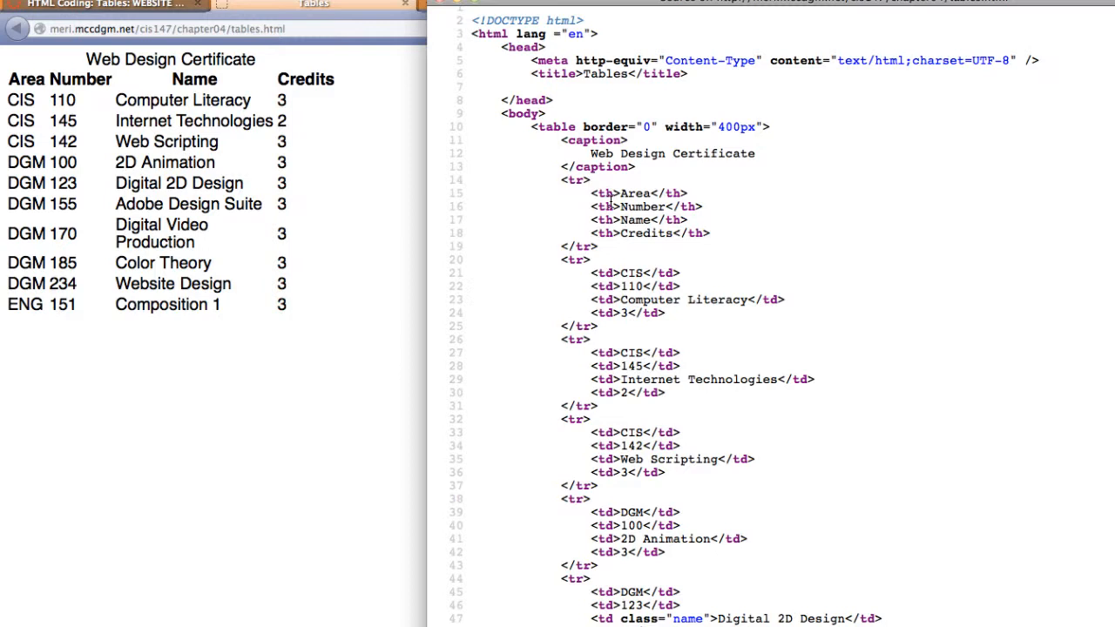
{"action": "mouse_move", "coordinate": [617, 195]}
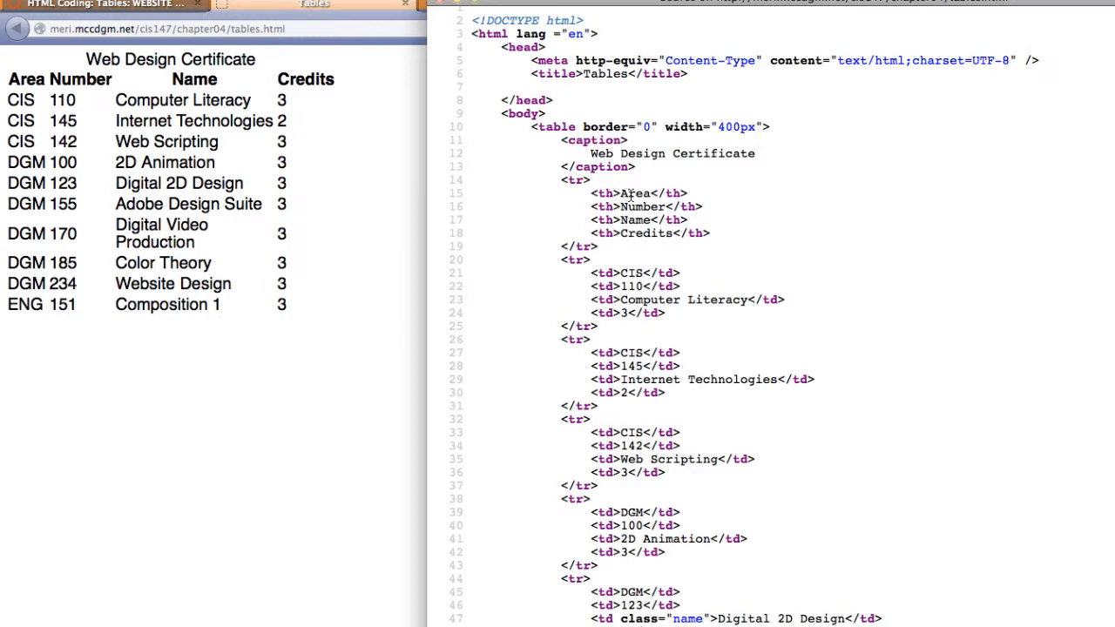
{"action": "mouse_move", "coordinate": [641, 230]}
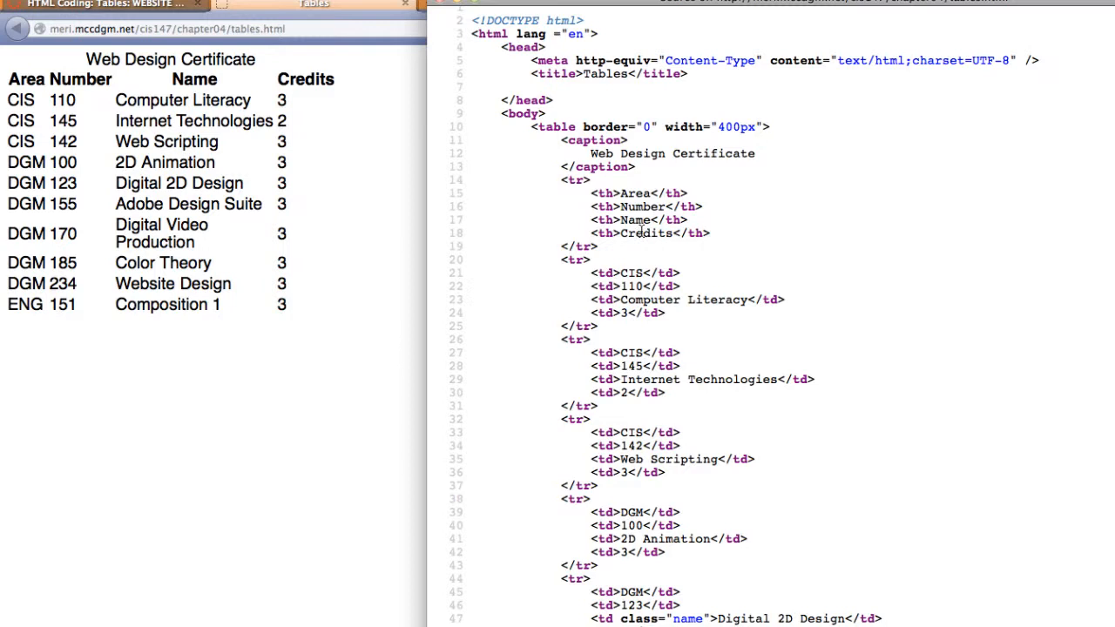
{"action": "mouse_move", "coordinate": [148, 82]}
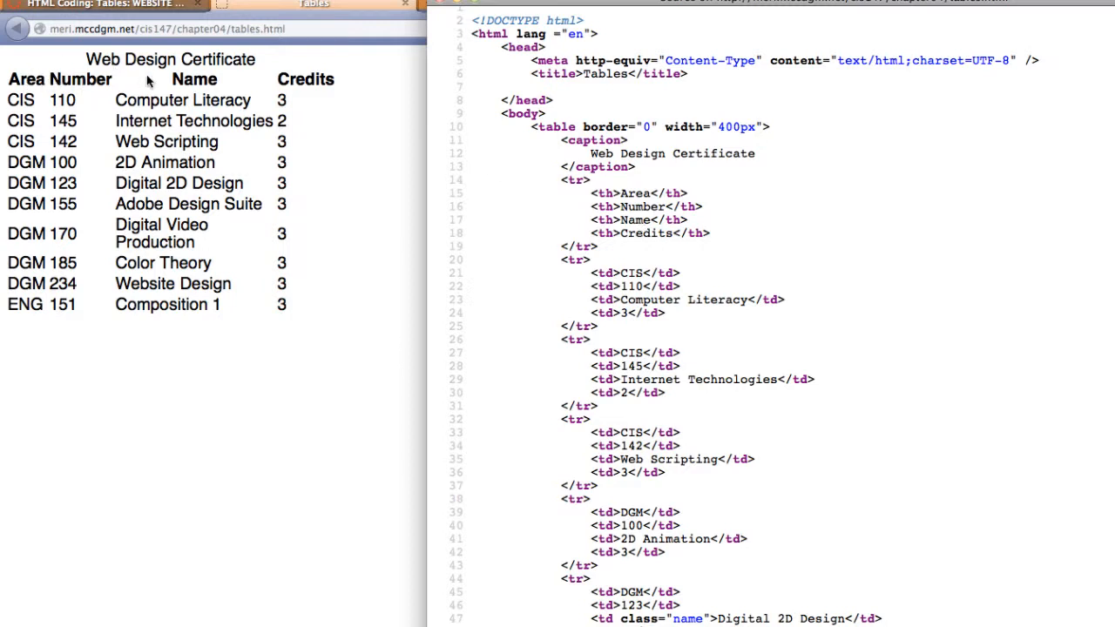
{"action": "mouse_move", "coordinate": [264, 94]}
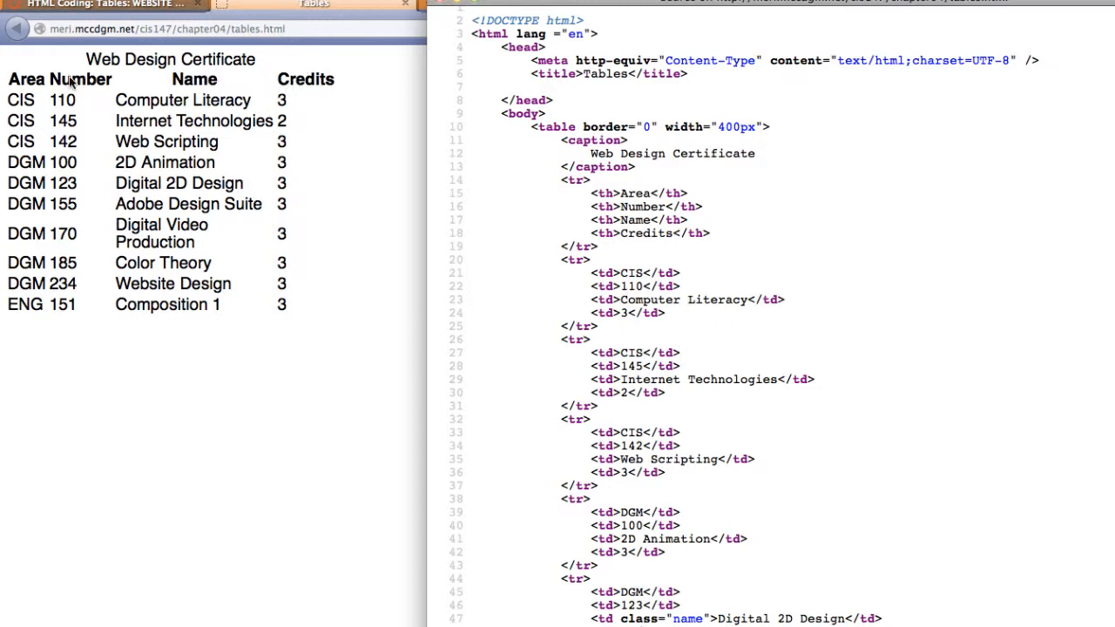
{"action": "mouse_move", "coordinate": [206, 87]}
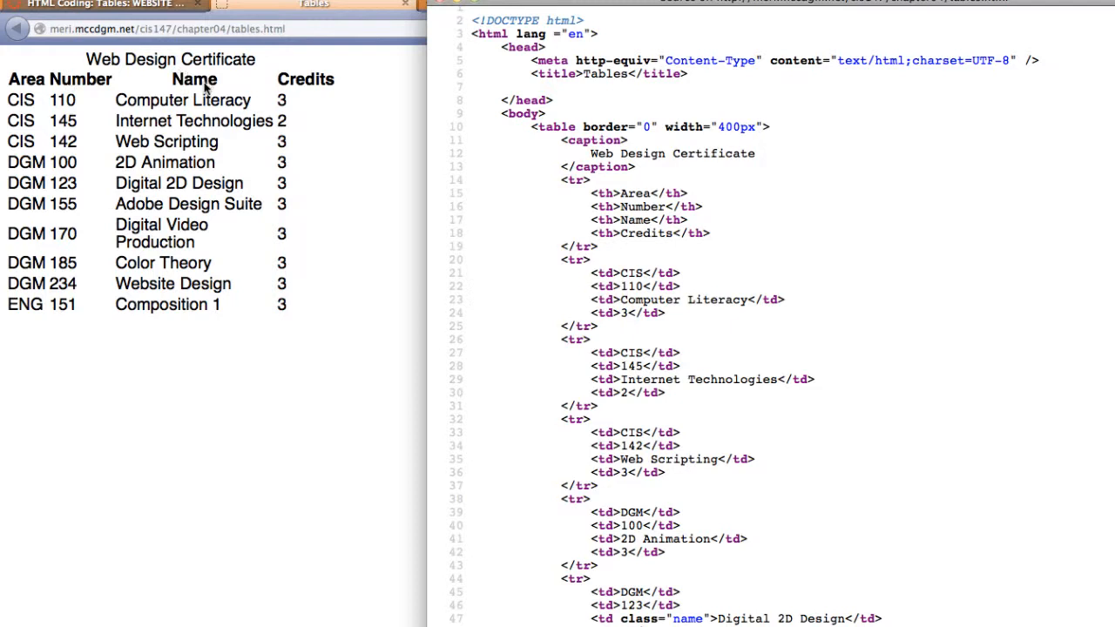
{"action": "mouse_move", "coordinate": [310, 83]}
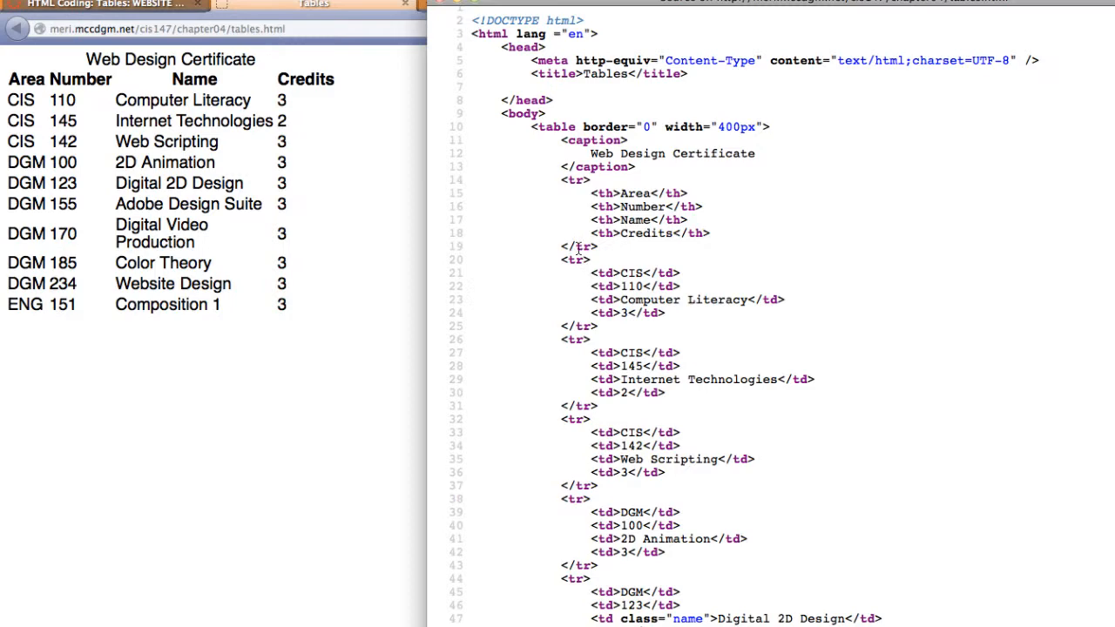
{"action": "scroll", "scroll_direction": "up", "scroll_amount": 3}
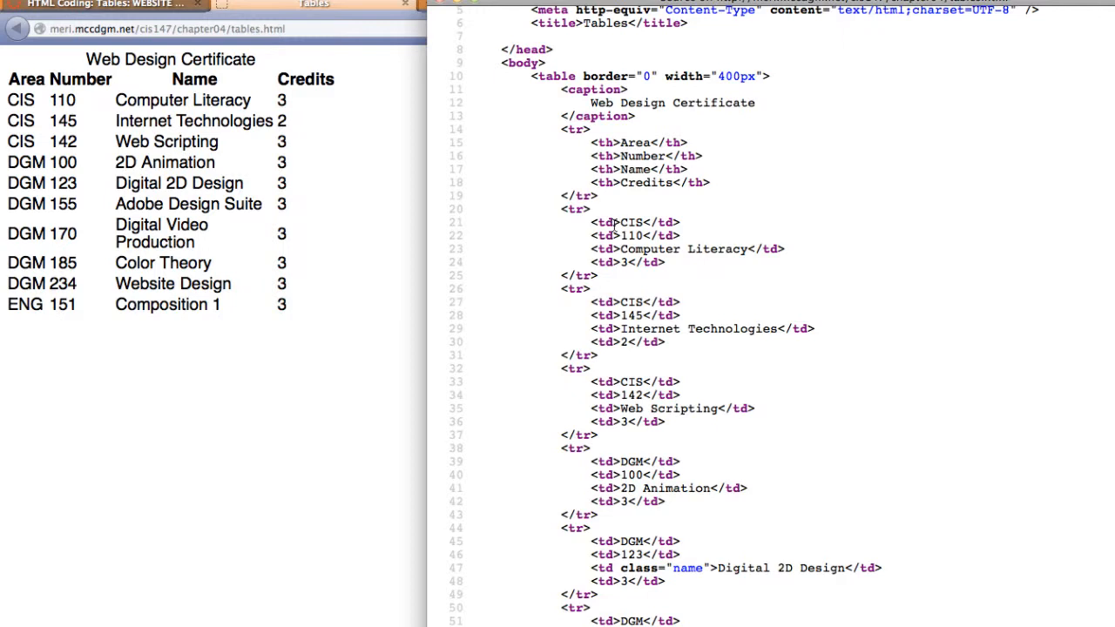
{"action": "mouse_move", "coordinate": [647, 222]}
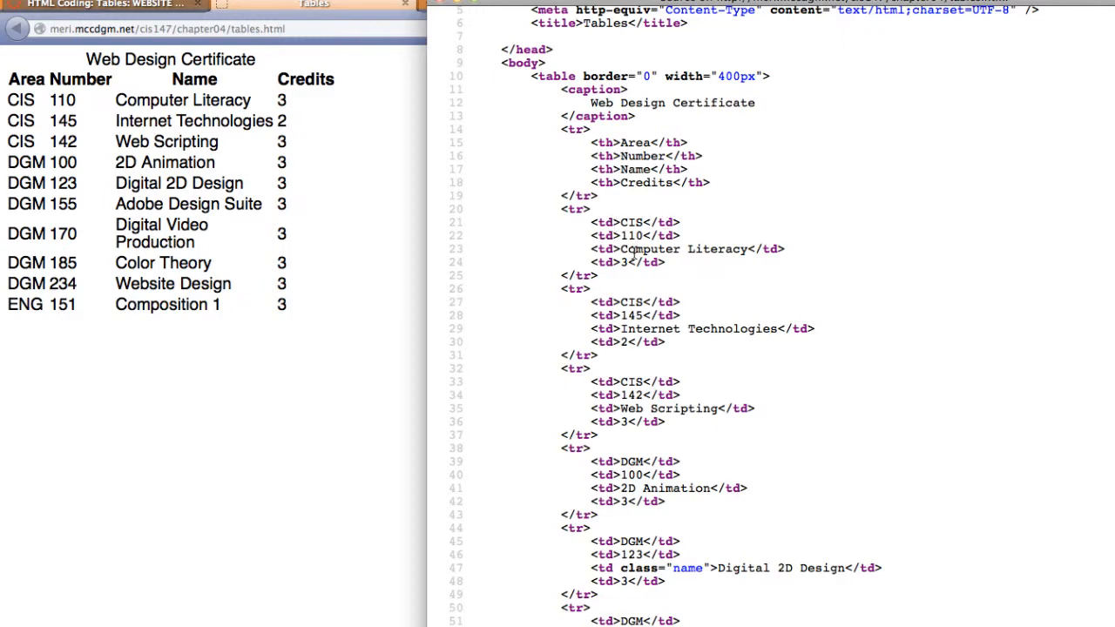
{"action": "mouse_move", "coordinate": [631, 289]}
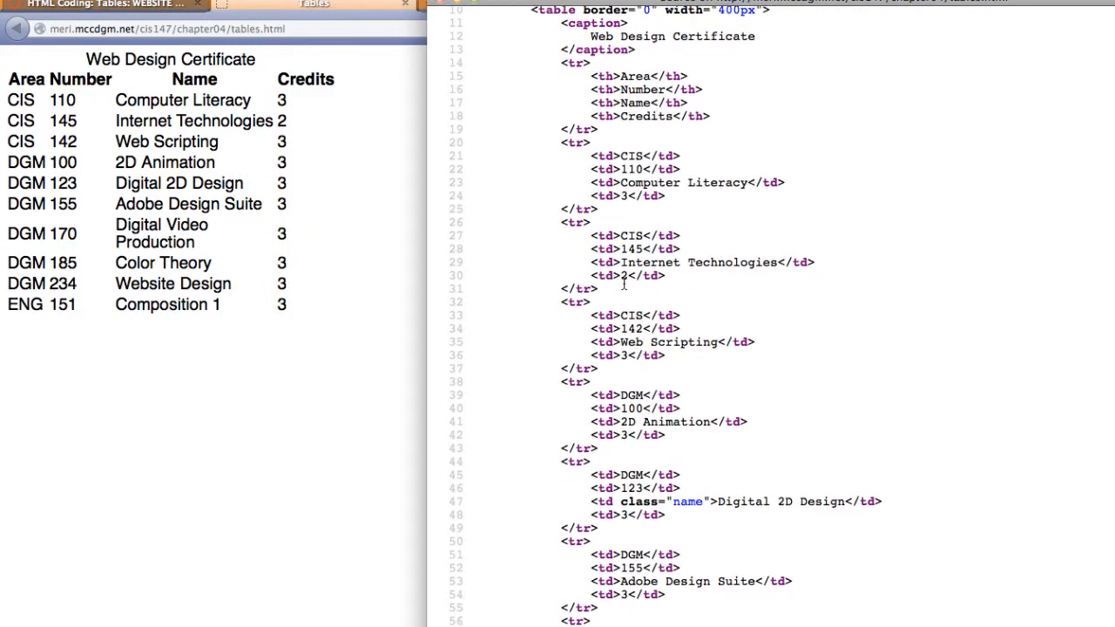
{"action": "scroll", "scroll_direction": "down", "scroll_amount": 3}
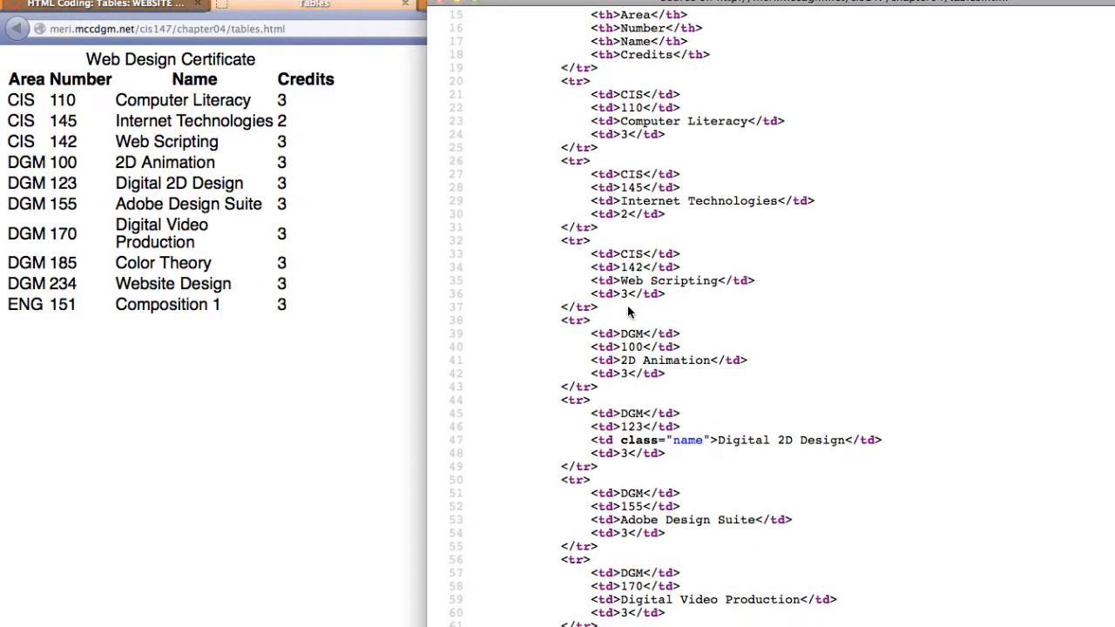
{"action": "mouse_move", "coordinate": [728, 439]}
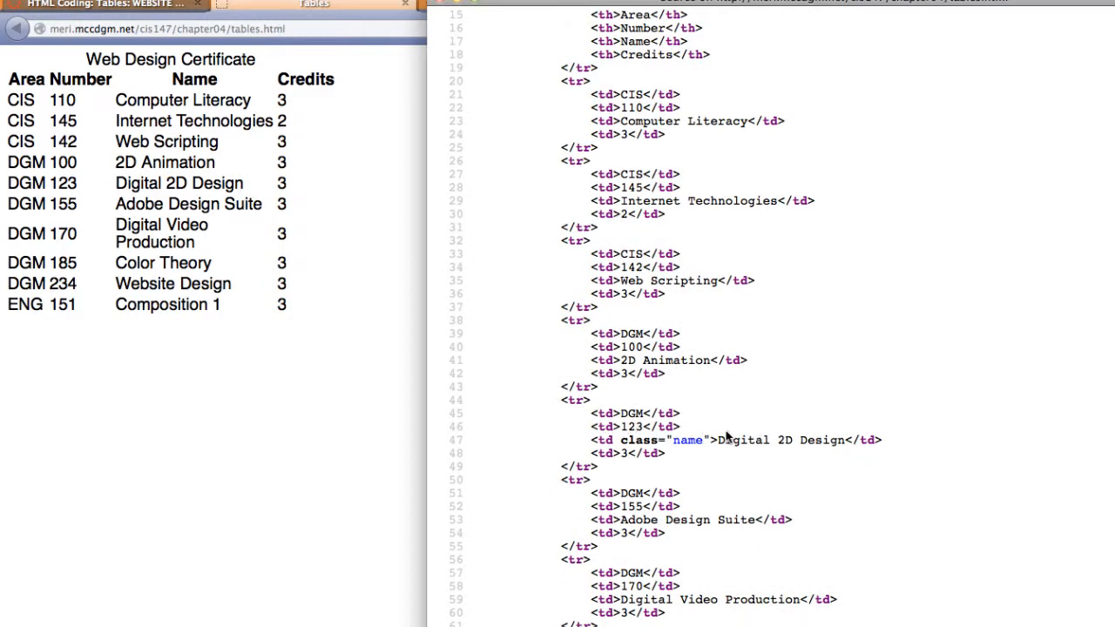
{"action": "mouse_move", "coordinate": [718, 439]}
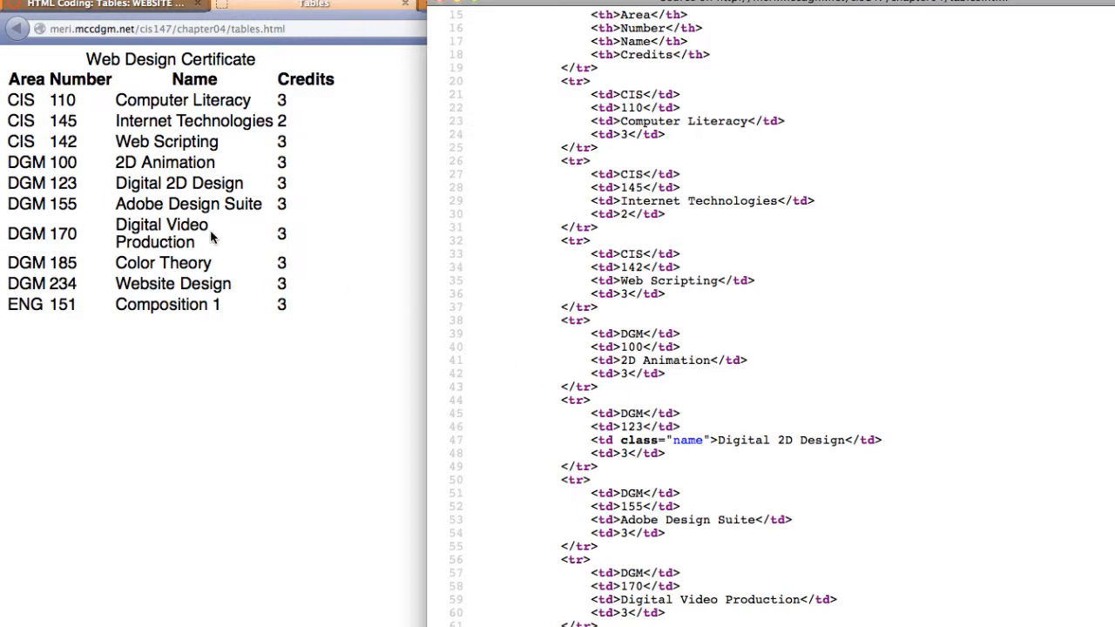
{"action": "mouse_move", "coordinate": [283, 230]}
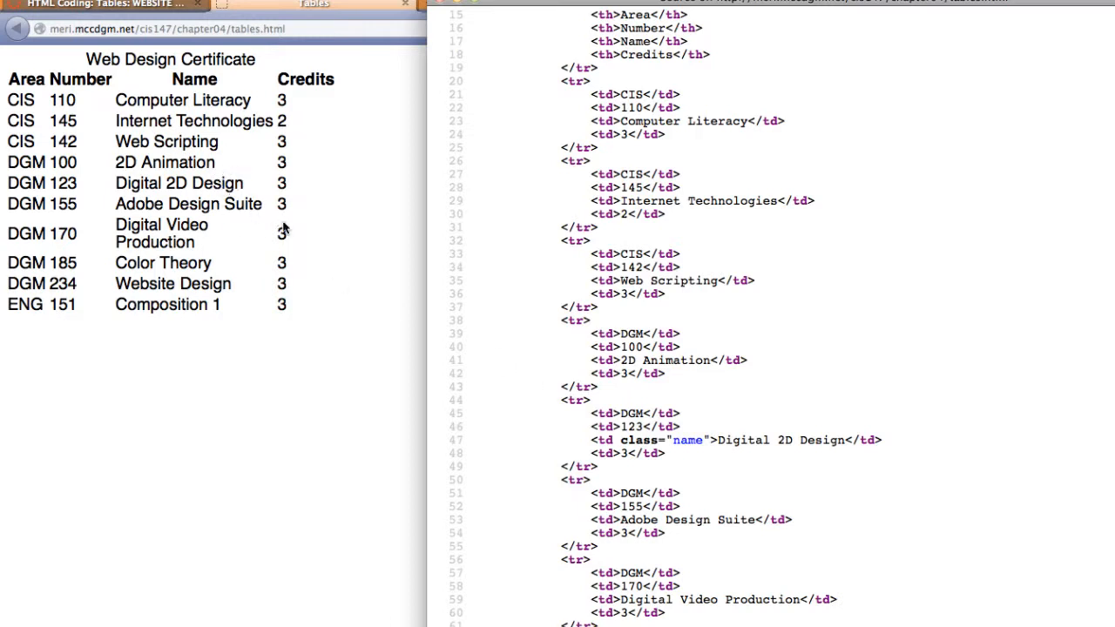
{"action": "scroll", "scroll_direction": "down", "scroll_amount": 3}
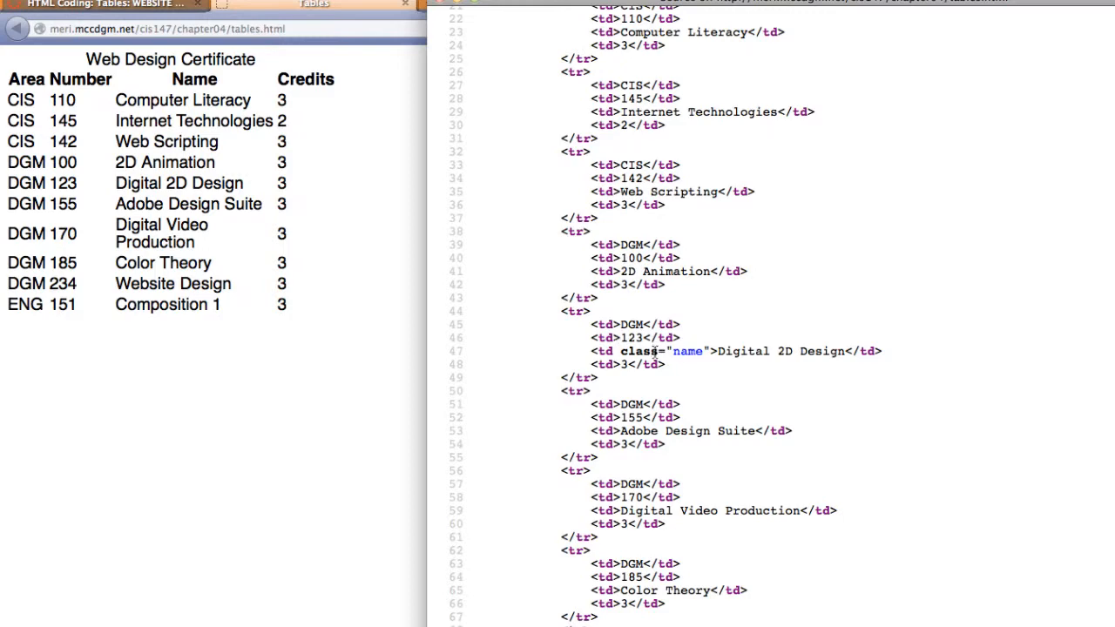
{"action": "mouse_move", "coordinate": [704, 464]}
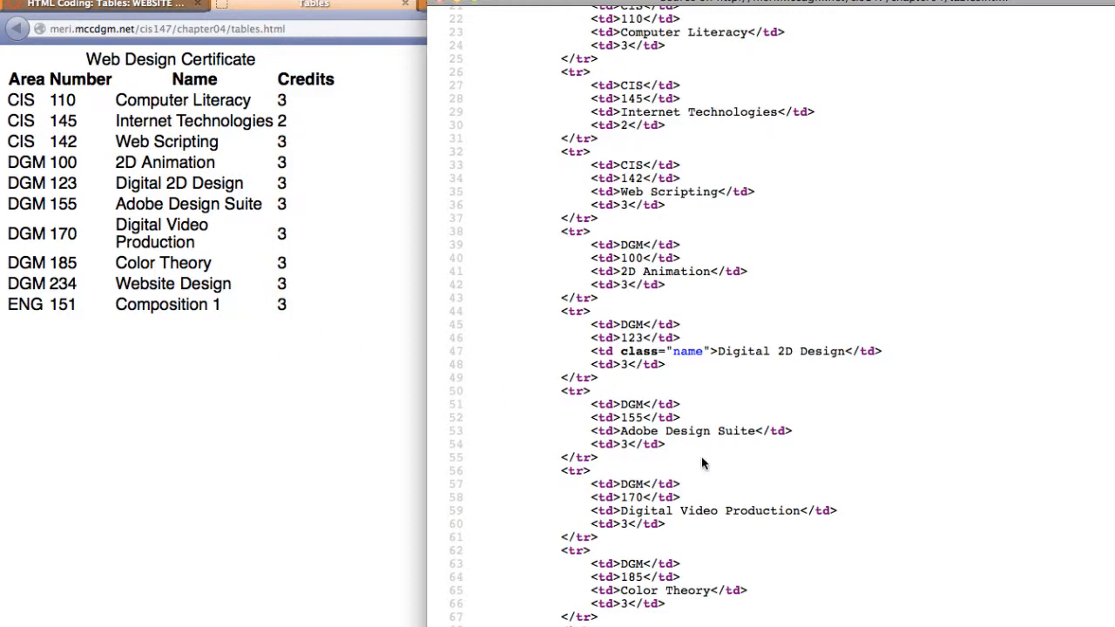
{"action": "scroll", "scroll_direction": "up", "scroll_amount": 3}
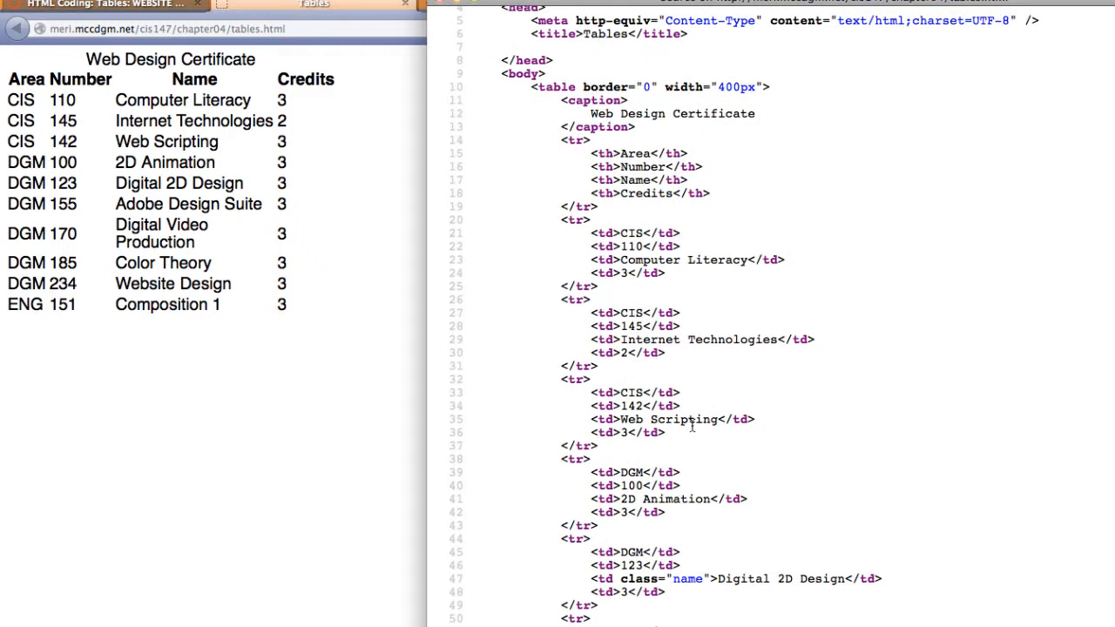
{"action": "mouse_move", "coordinate": [619, 616]}
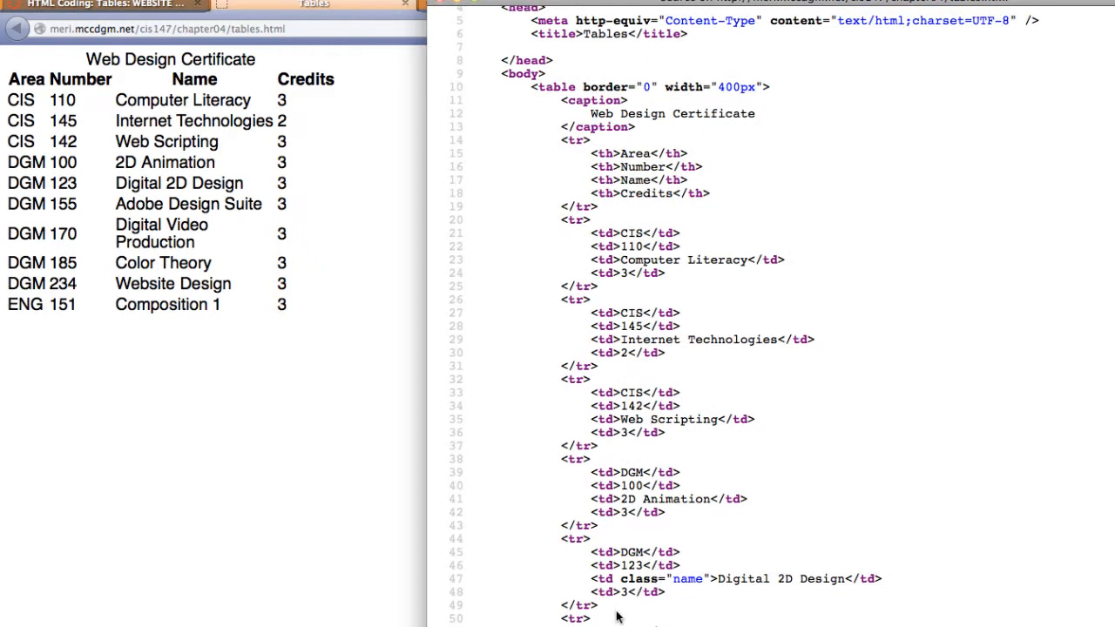
{"action": "scroll", "scroll_direction": "up", "scroll_amount": 3}
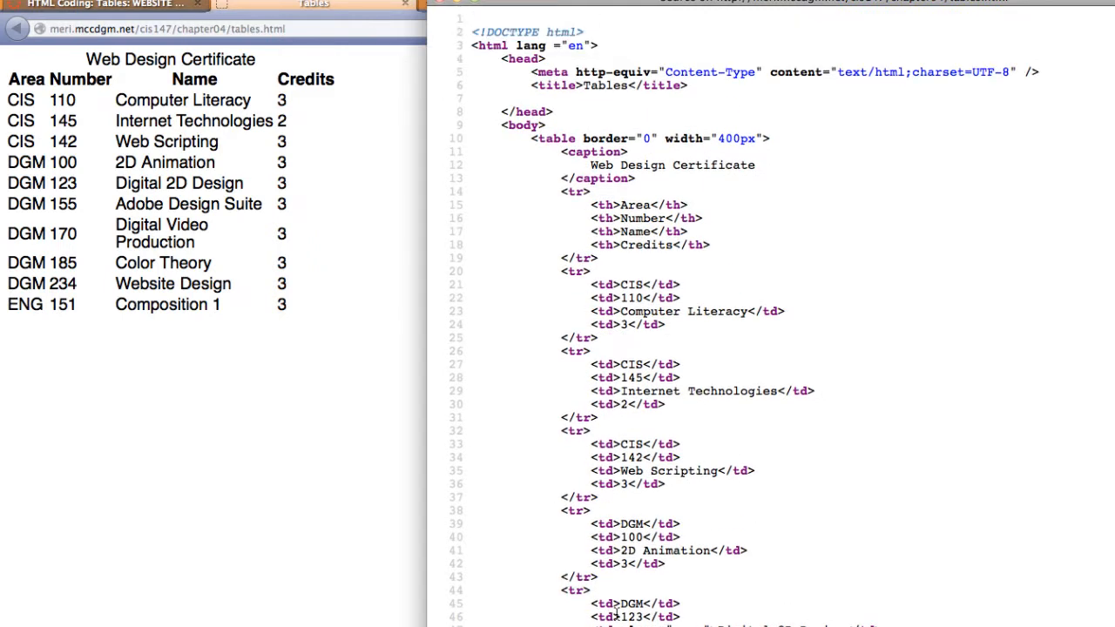